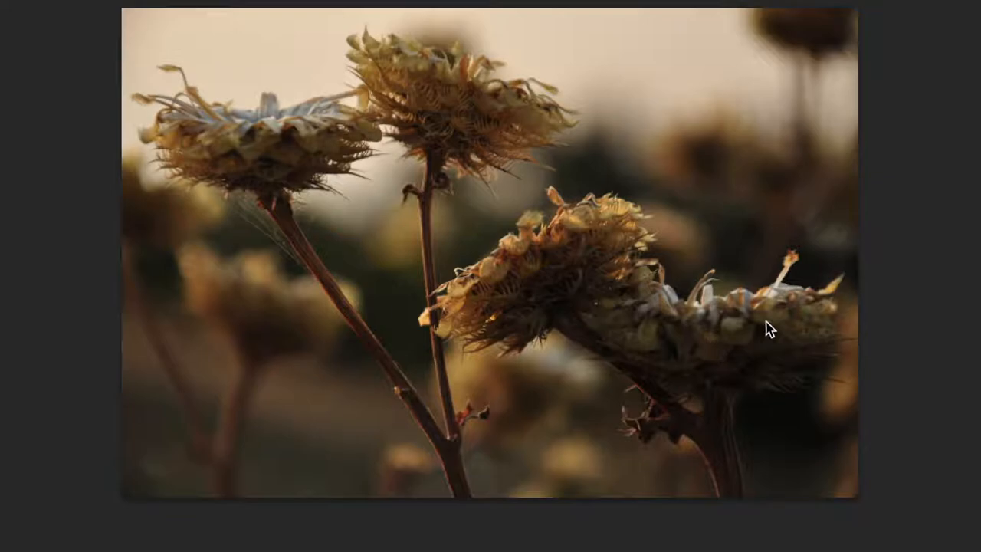
{"action": "mouse_move", "coordinate": [500, 49]}
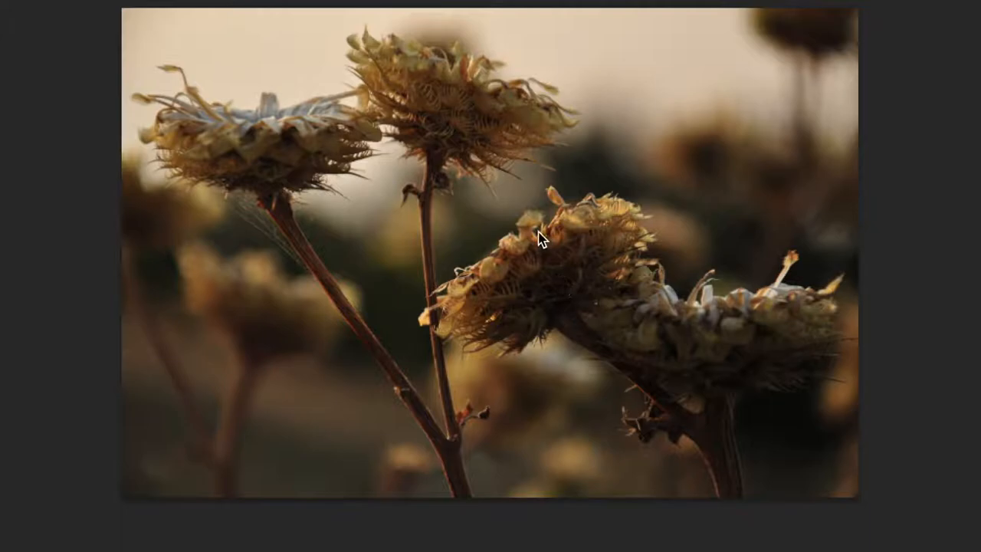
{"action": "mouse_move", "coordinate": [261, 162]}
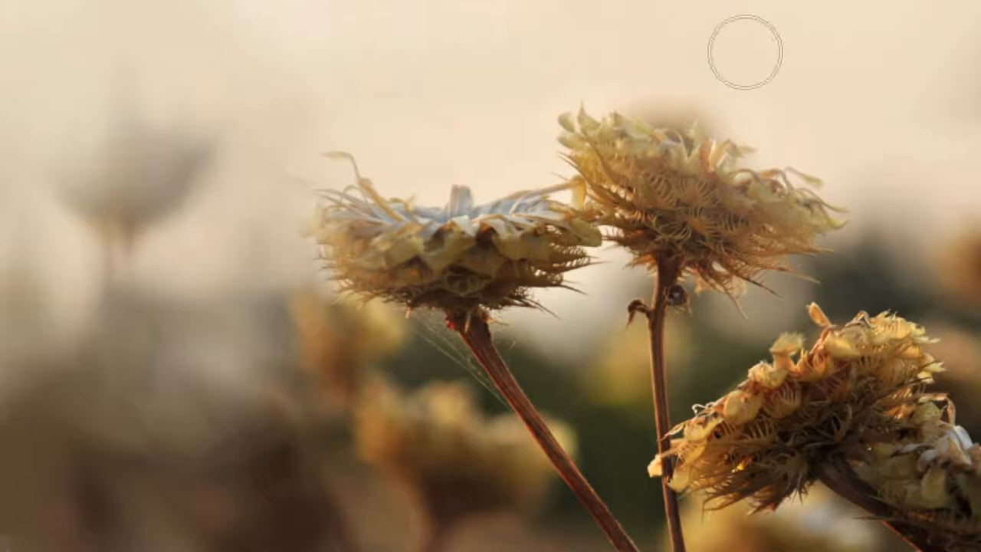
{"action": "mouse_move", "coordinate": [180, 178]}
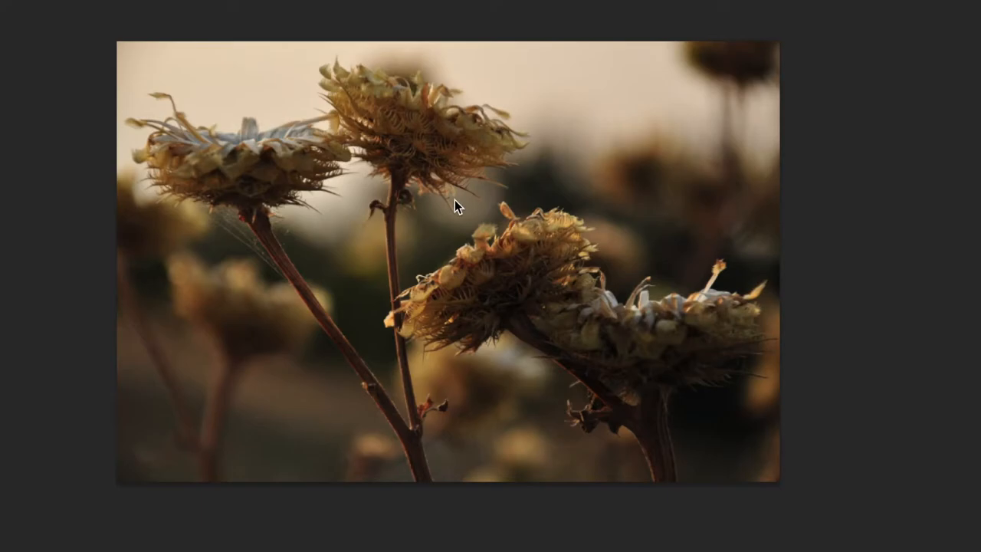
{"action": "mouse_move", "coordinate": [236, 172]}
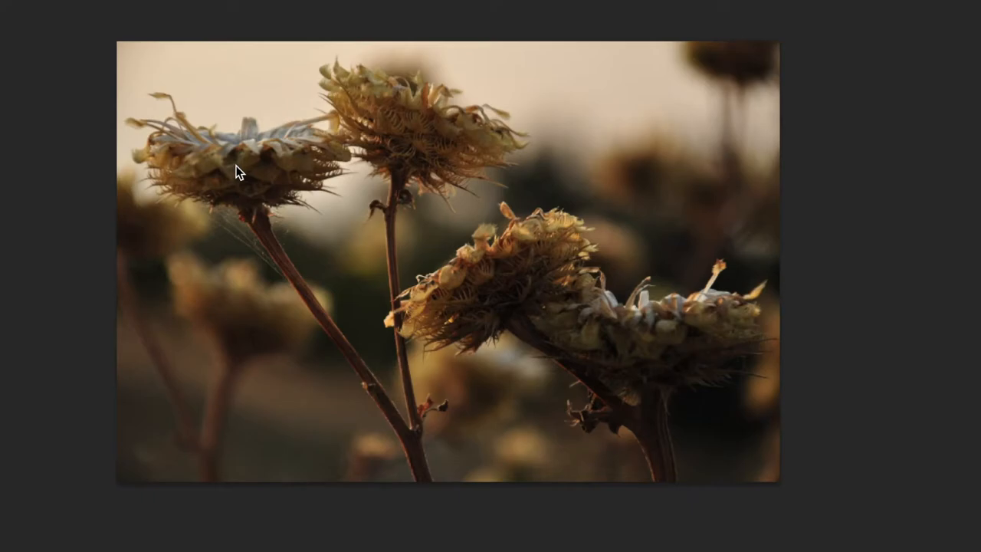
{"action": "mouse_move", "coordinate": [282, 193]}
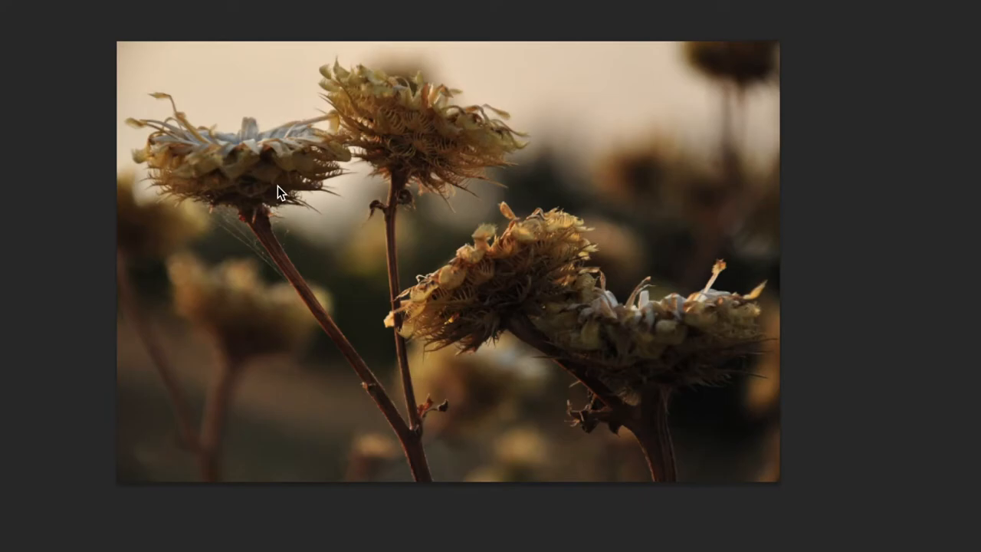